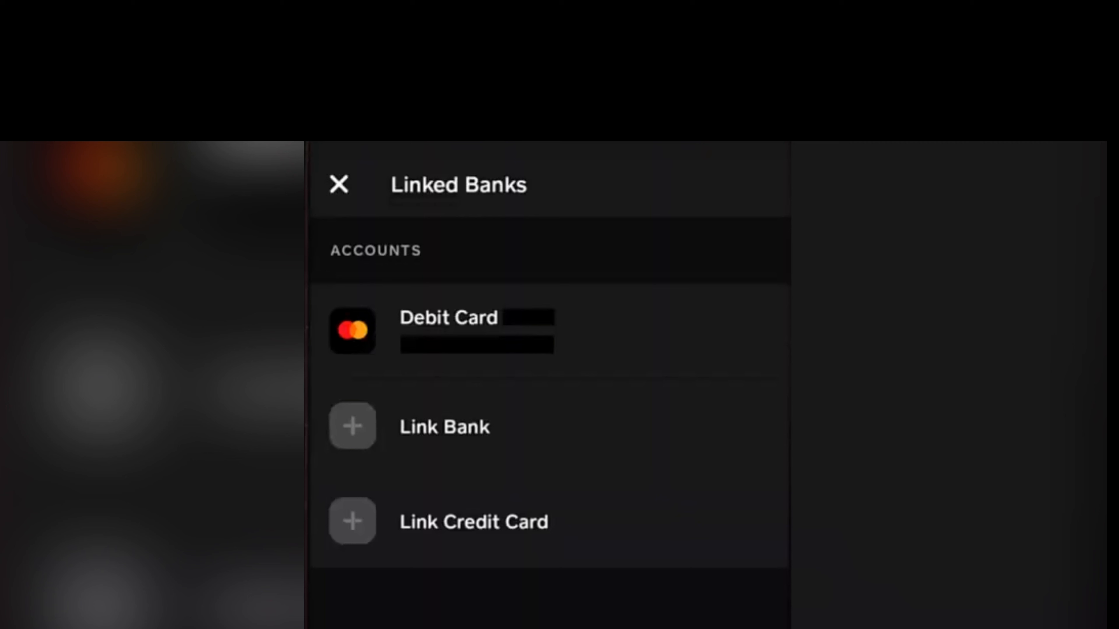
Add $10 from the linked debit card, reaching the 'You added $10' confirmation.
left_click(340, 184)
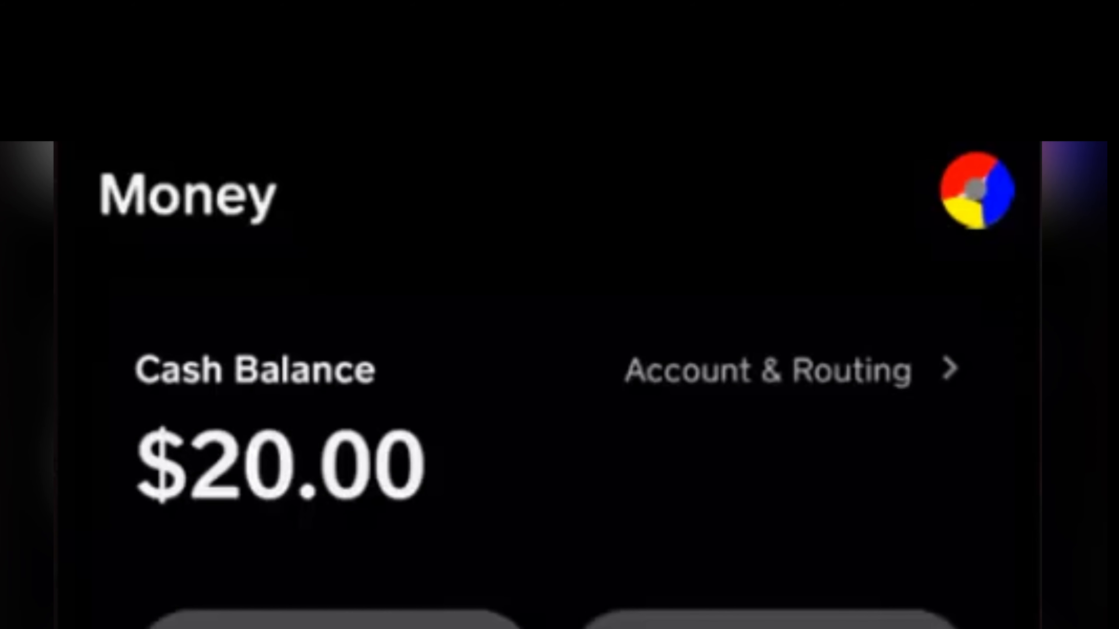
mouse_move(499, 499)
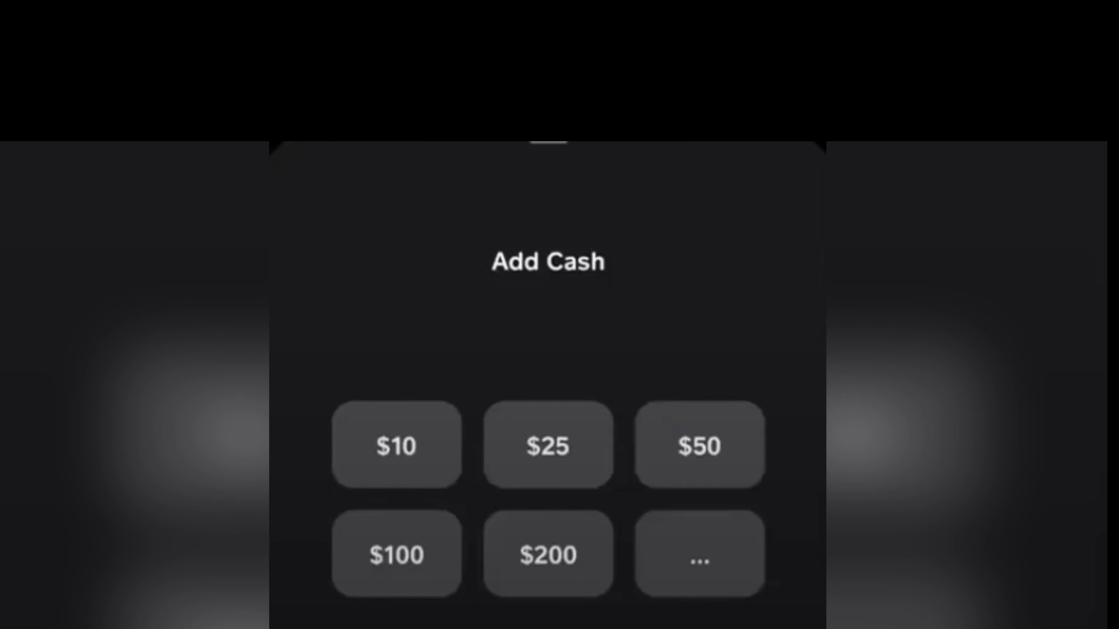
left_click(396, 445)
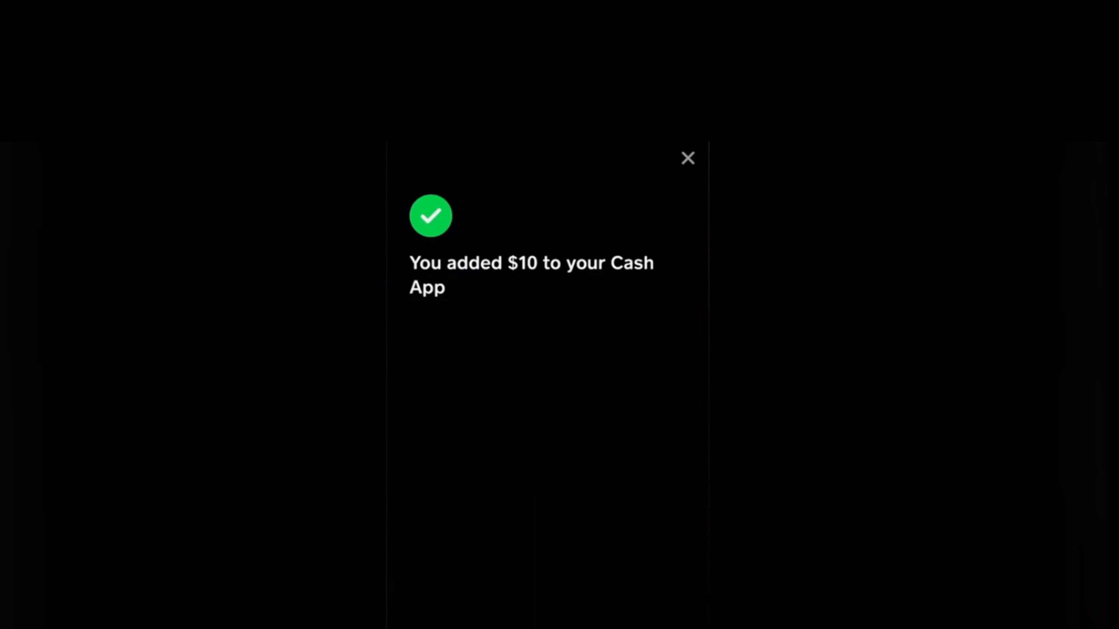